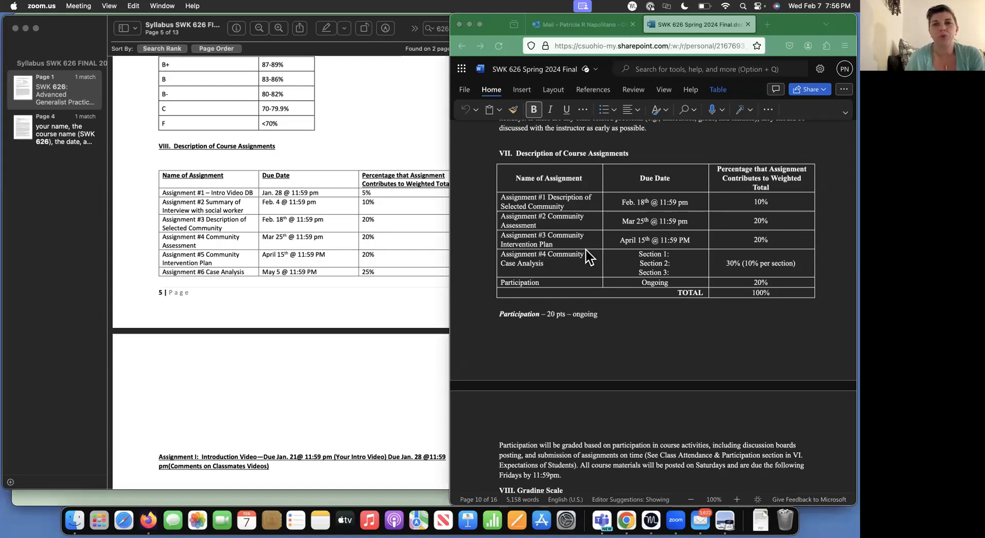
mouse_move(627, 223)
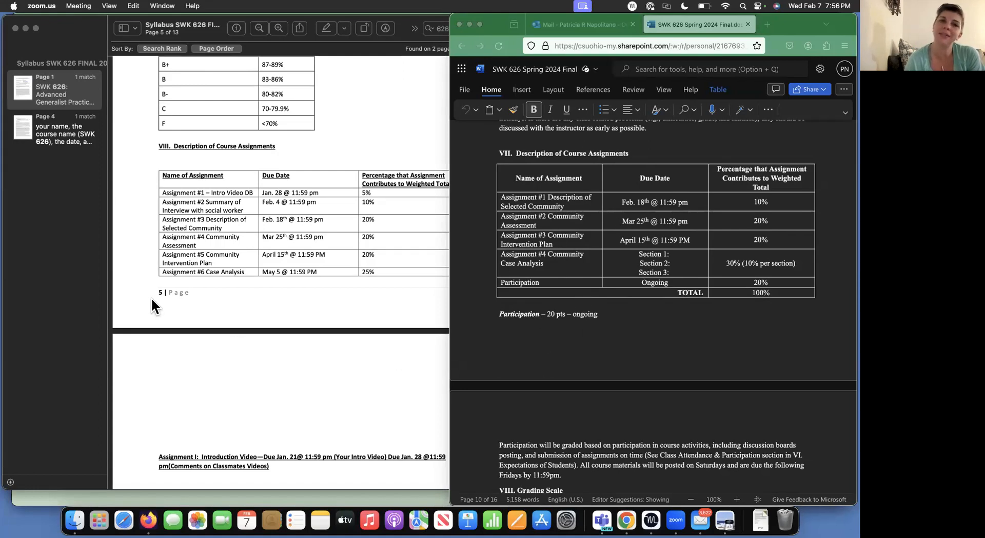
mouse_move(252, 166)
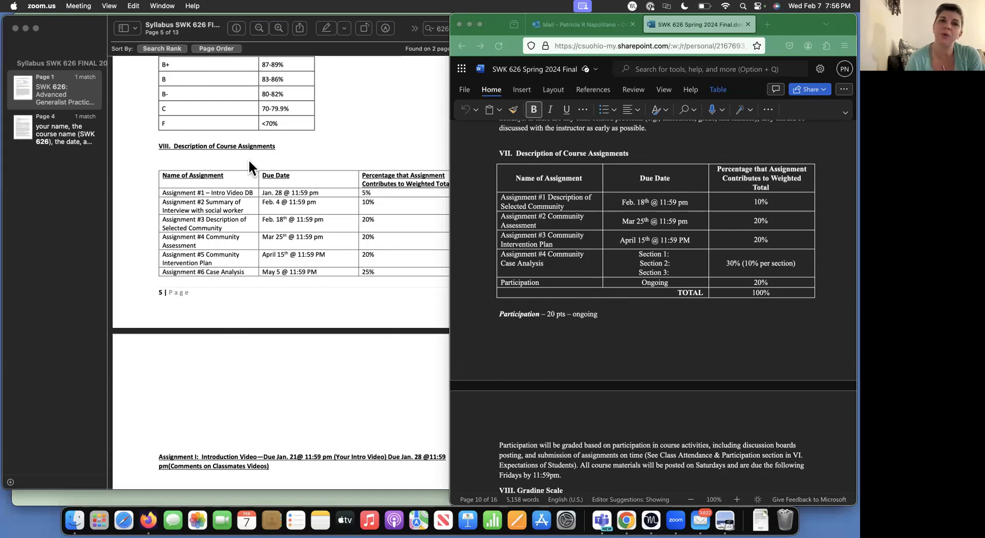
mouse_move(339, 208)
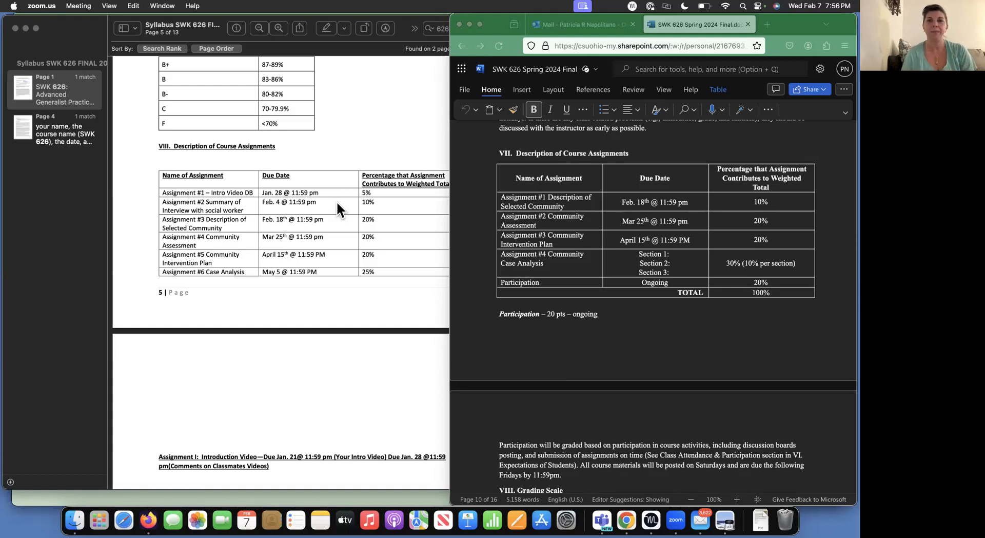
mouse_move(254, 370)
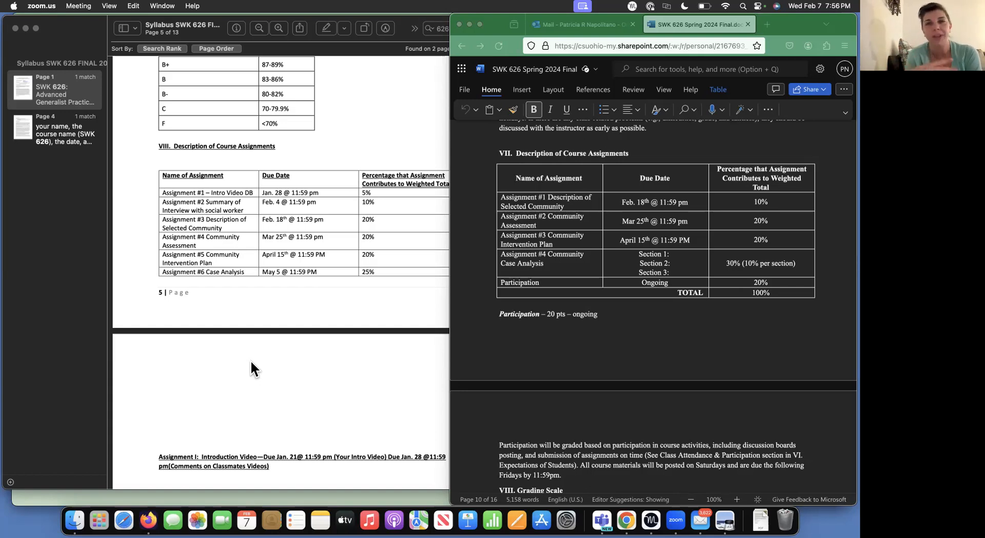
mouse_move(586, 420)
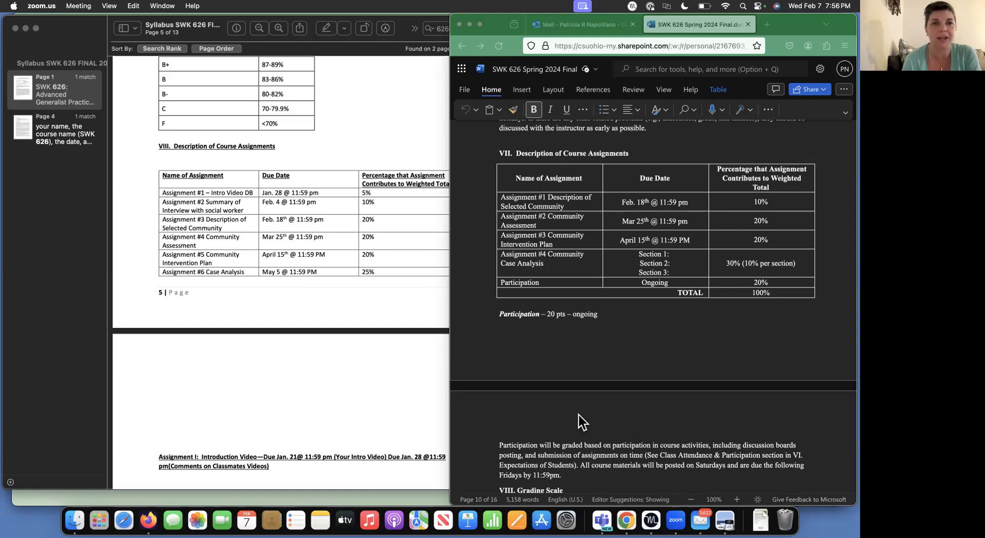
scroll("down", 3)
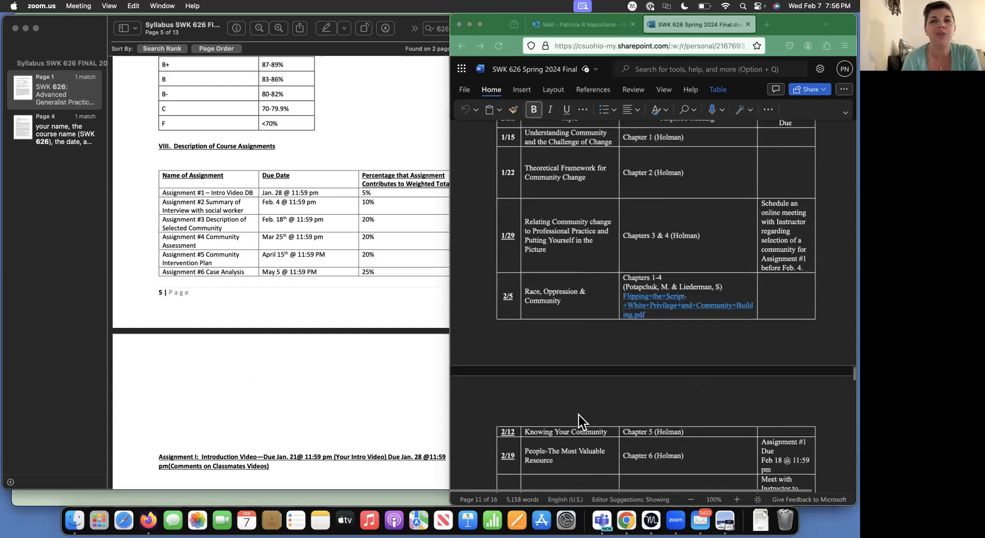
scroll("down", 3)
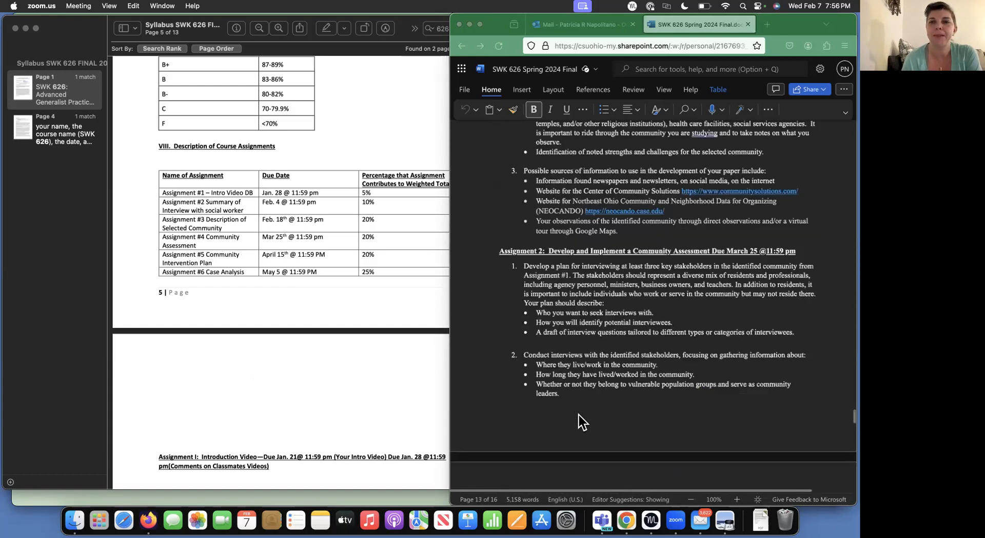
scroll("down", 3)
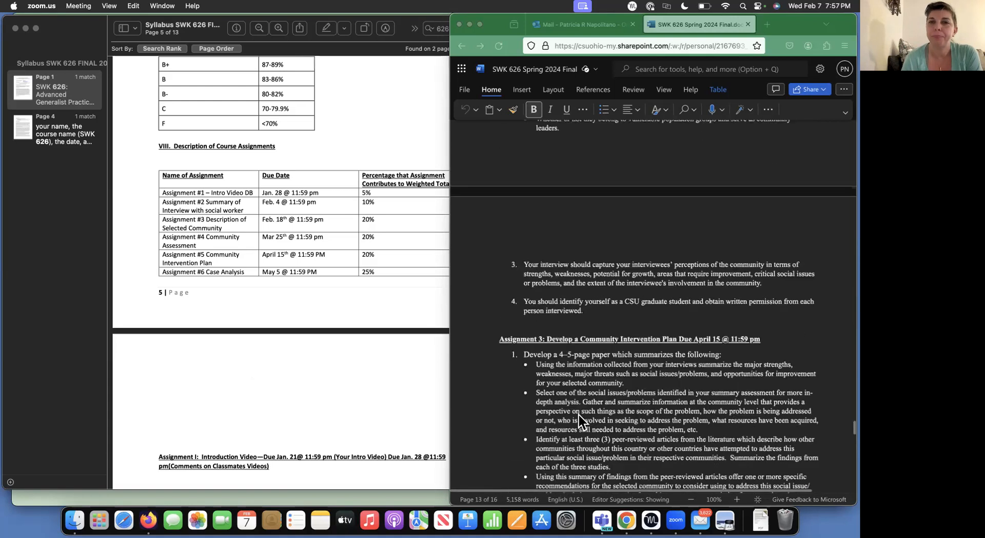
scroll("down", 3)
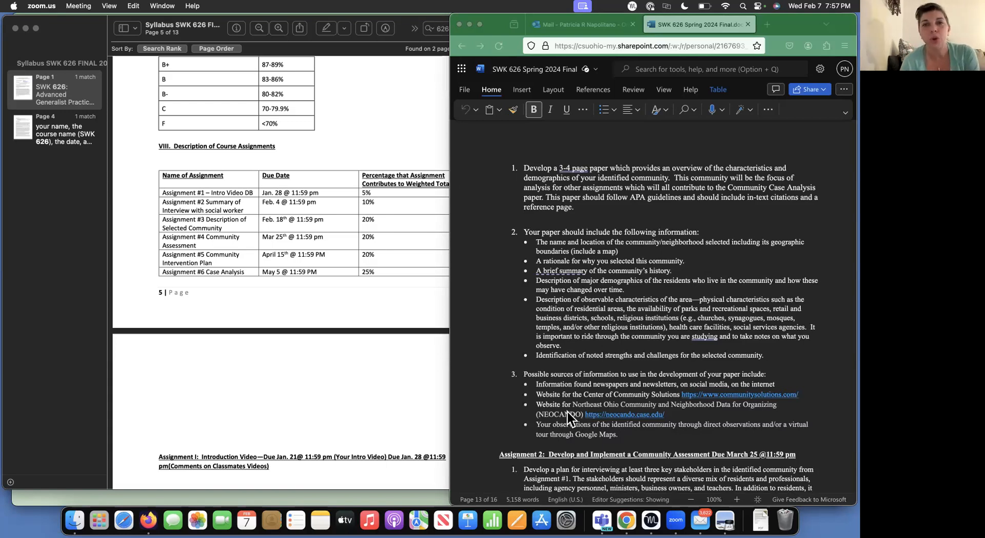
scroll("down", 3)
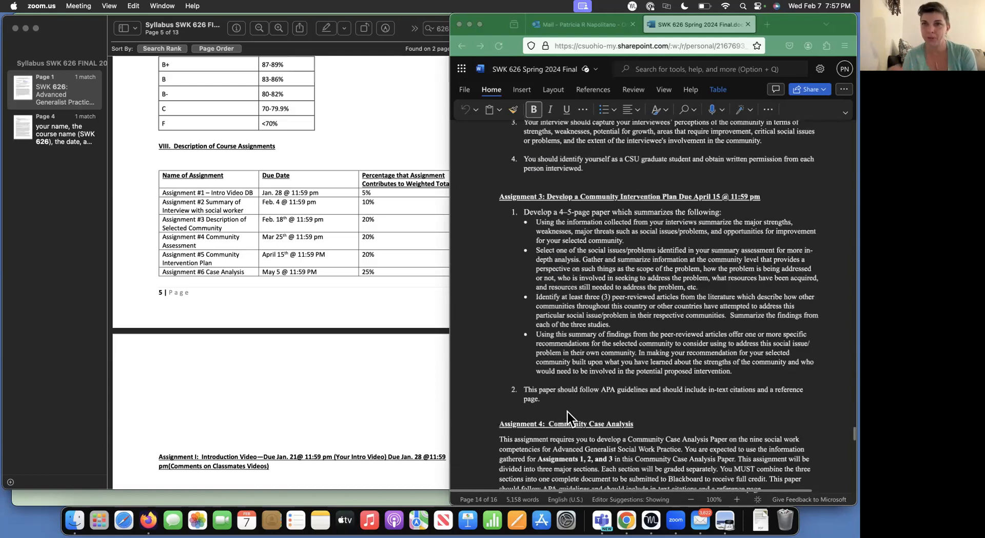
scroll("down", 3)
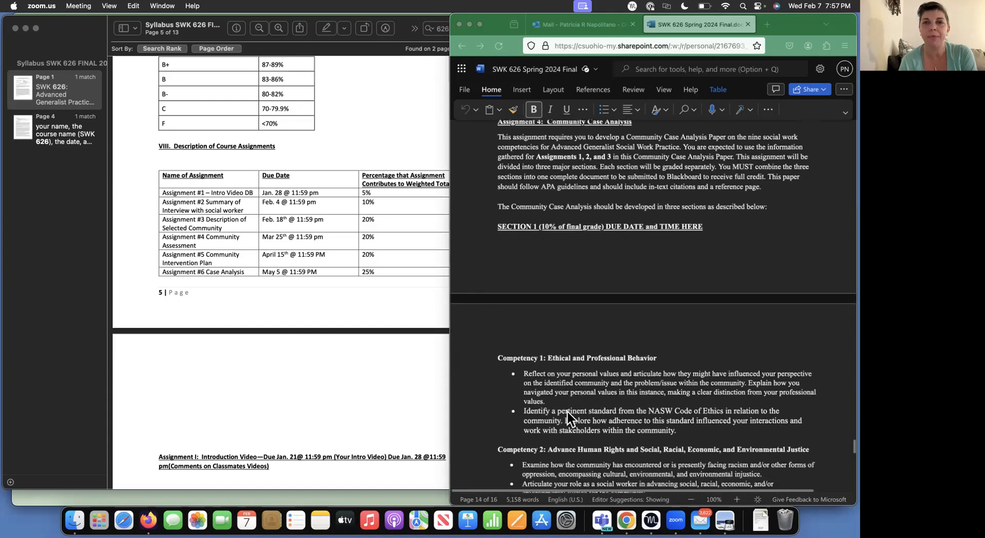
scroll("down", 3)
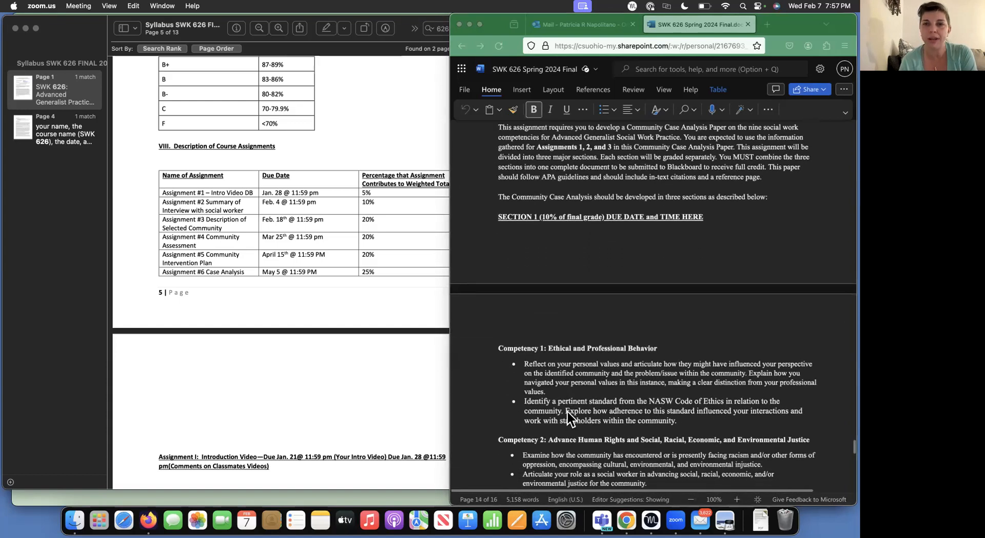
scroll("down", 3)
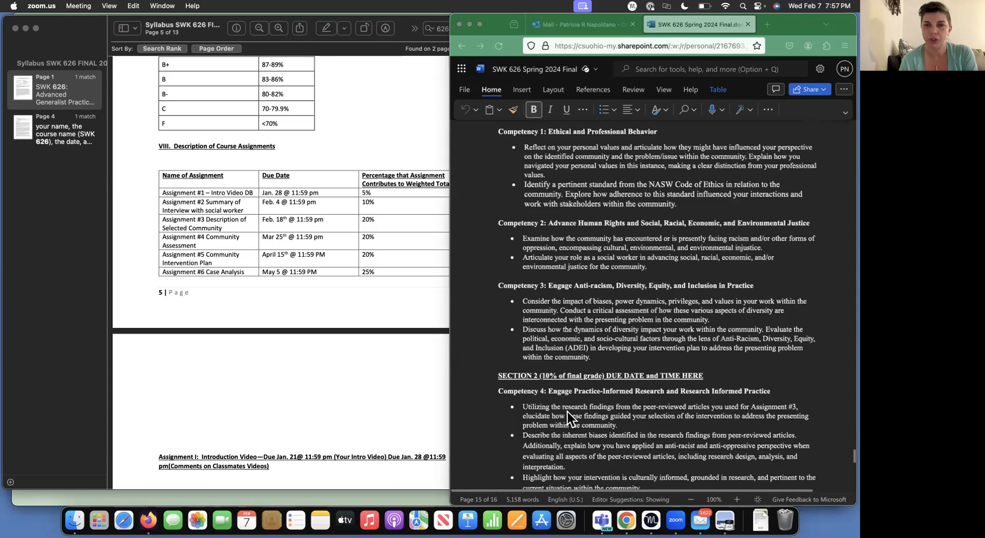
scroll("down", 3)
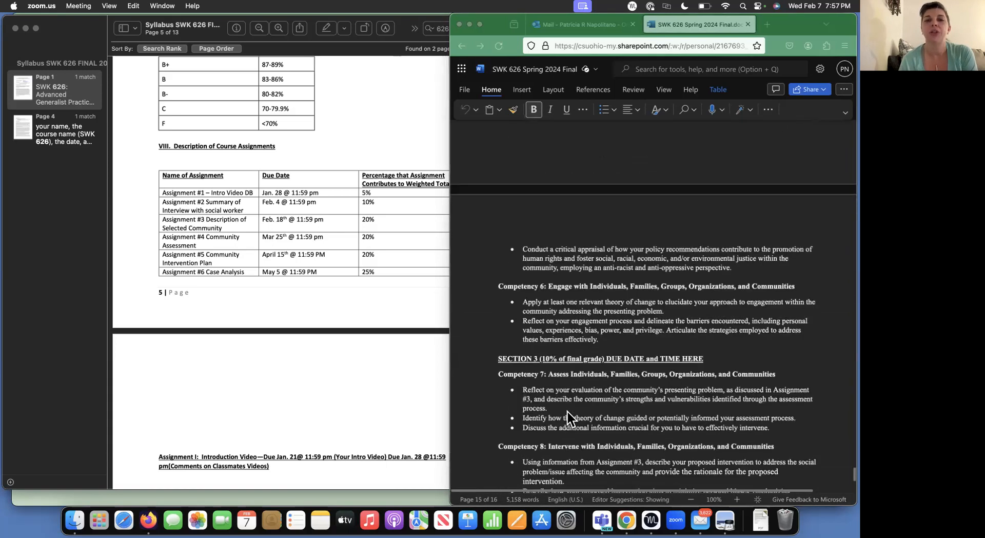
scroll("down", 3)
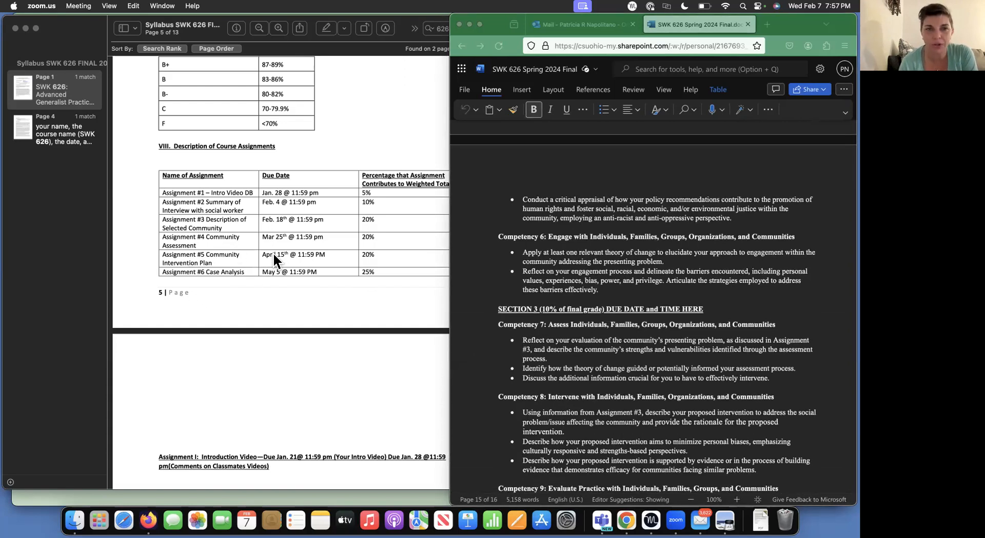
scroll("down", 3)
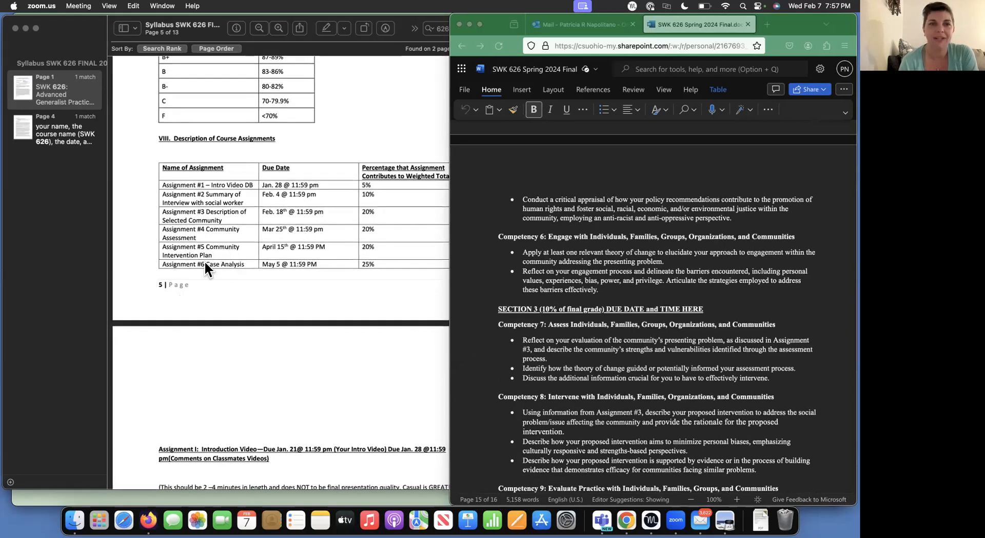
mouse_move(232, 270)
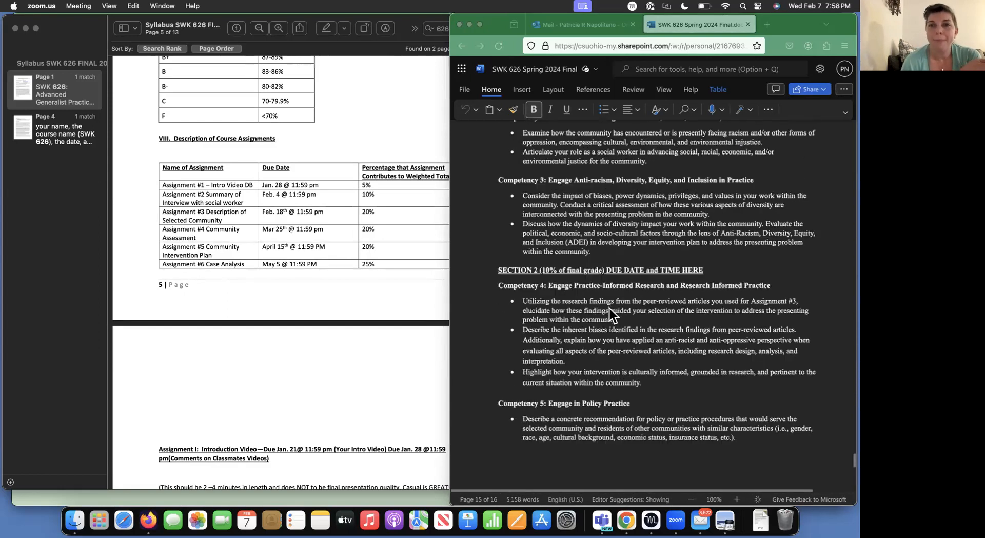
scroll("up", 3)
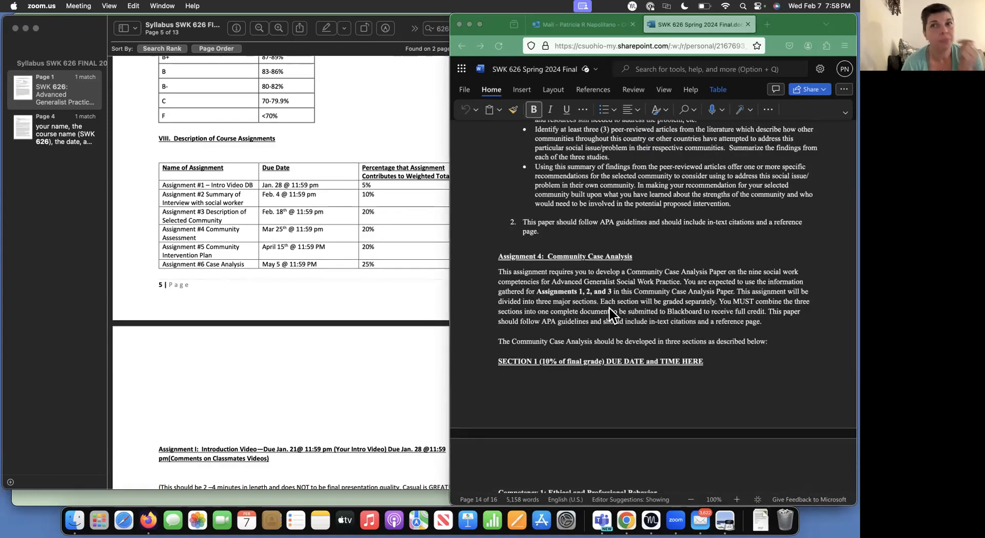
scroll("down", 3)
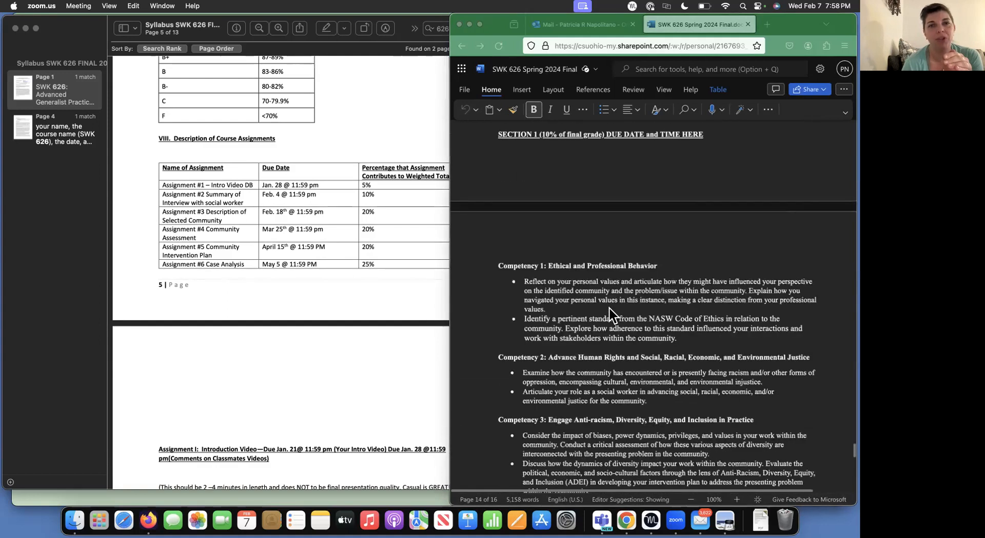
scroll("down", 3)
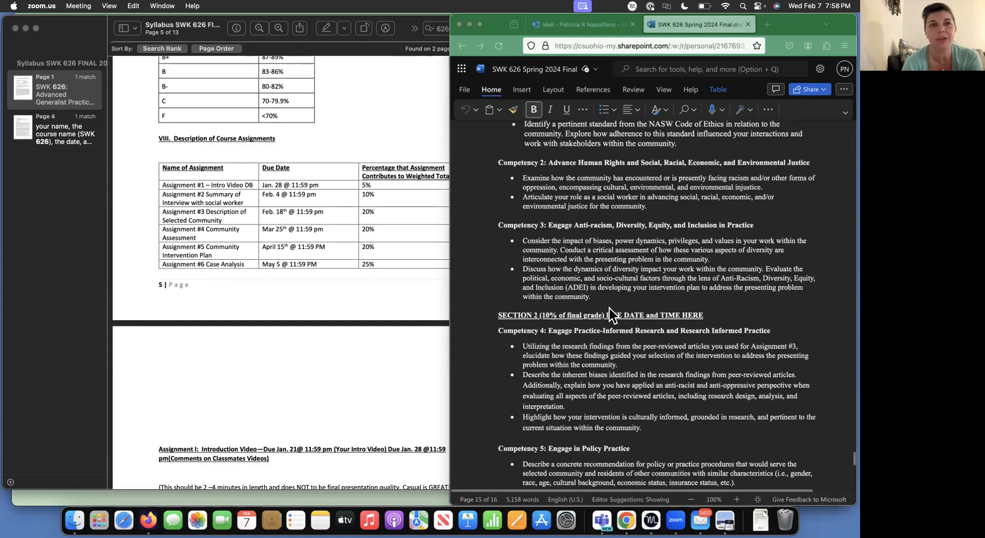
scroll("down", 3)
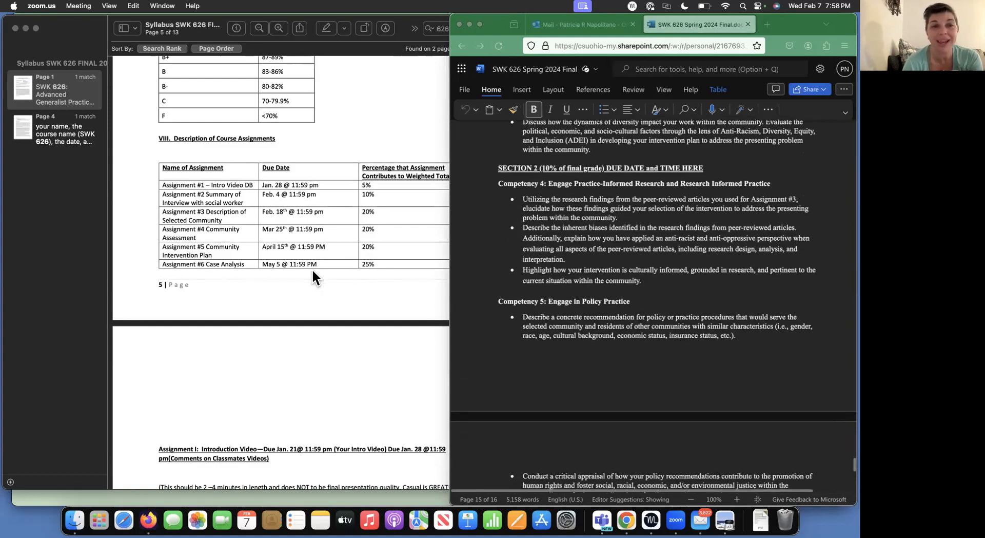
mouse_move(274, 273)
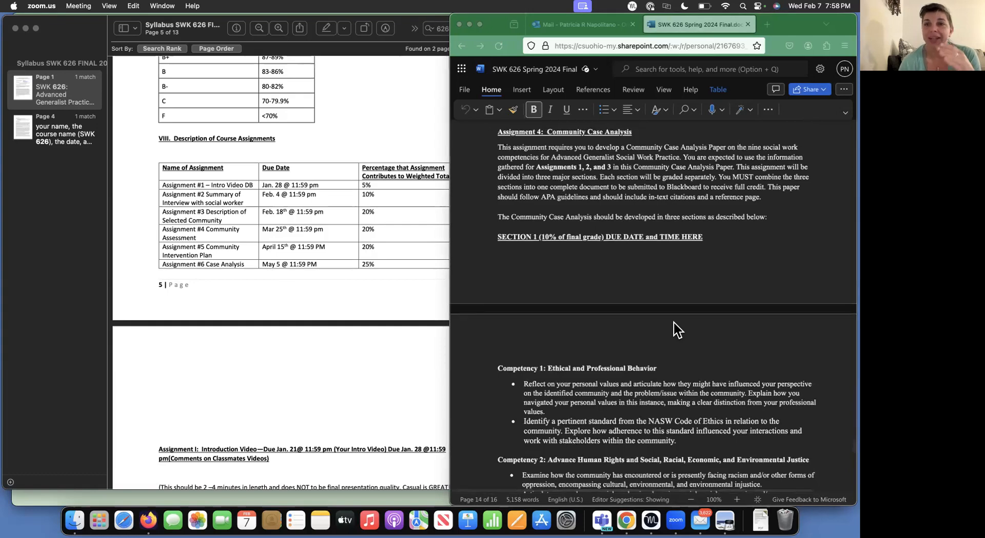
scroll("down", 3)
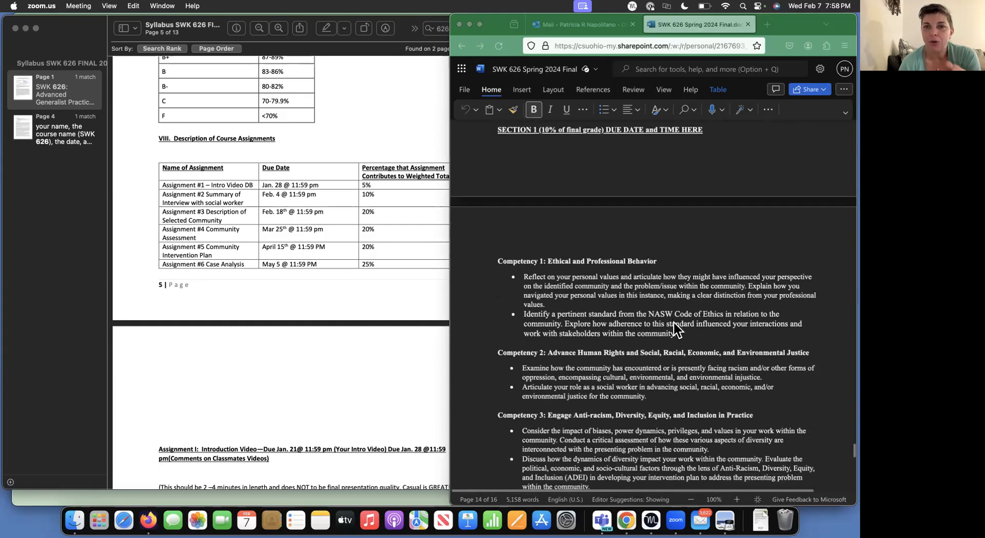
scroll("down", 3)
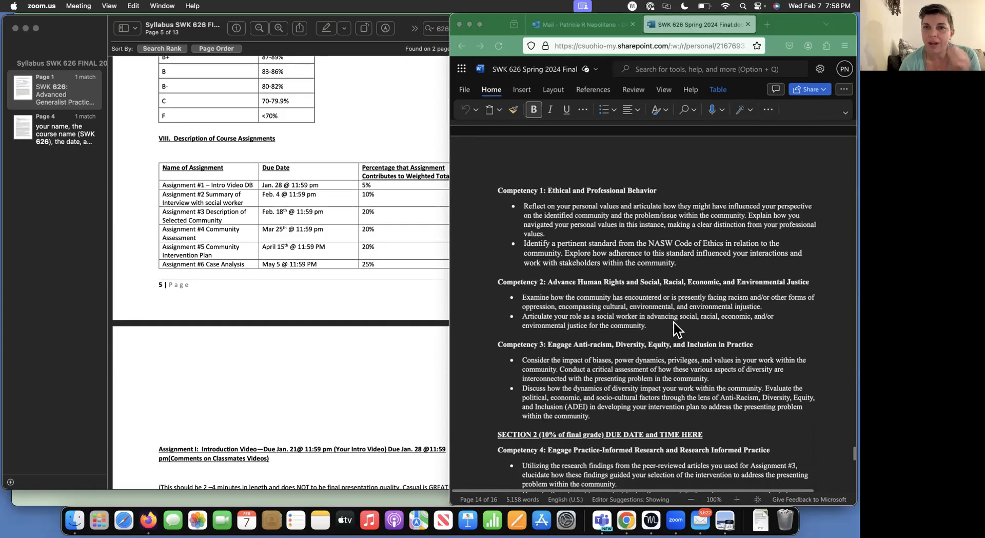